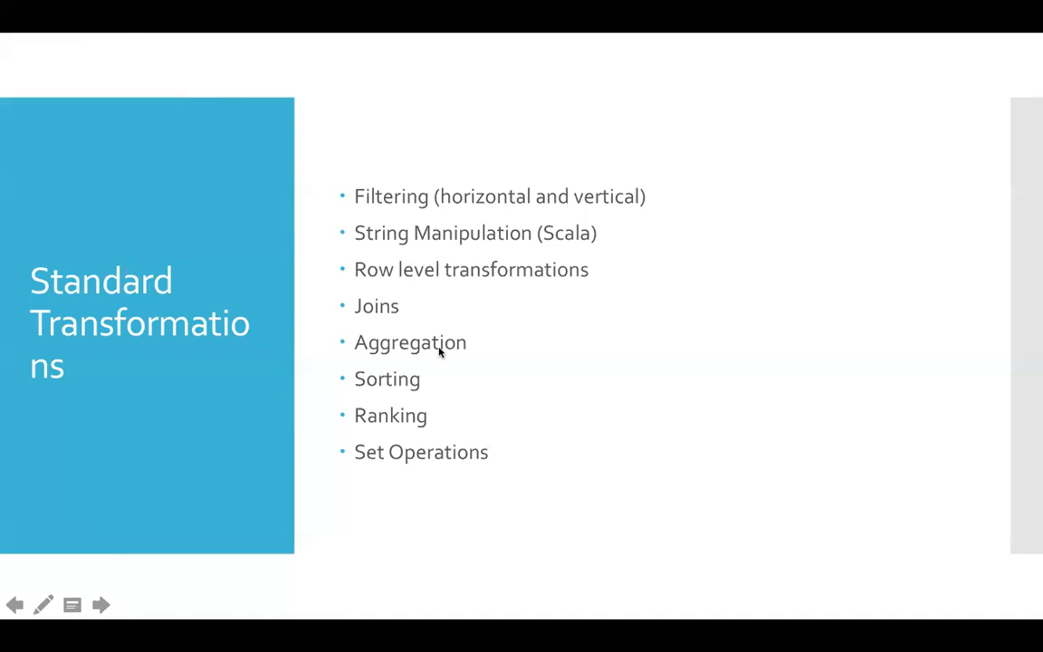
pyautogui.moveTo(388, 562)
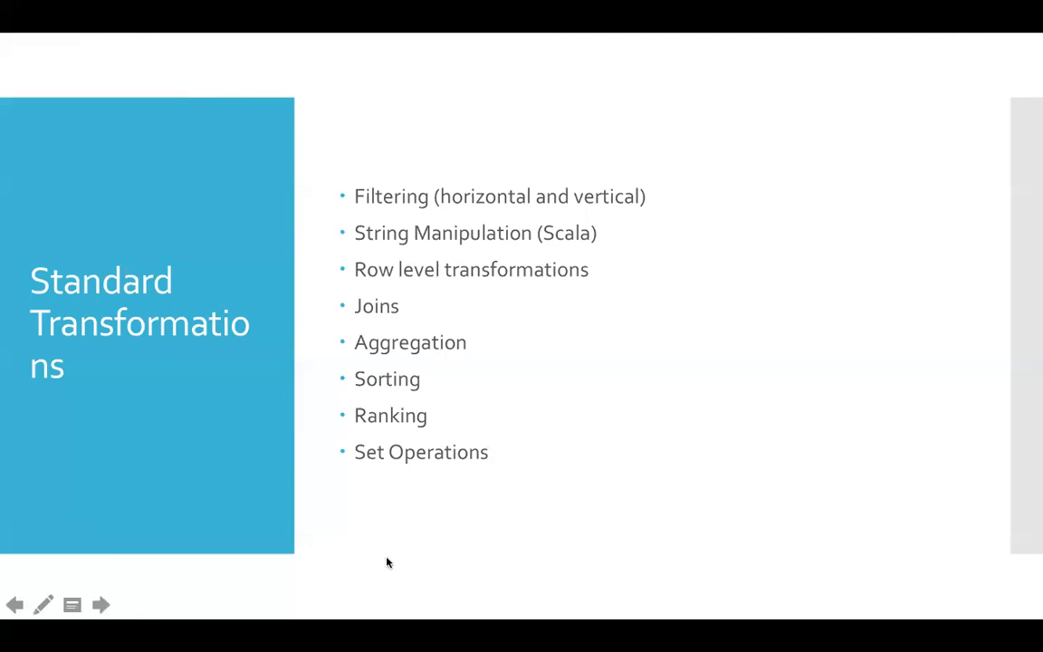
pyautogui.moveTo(387, 556)
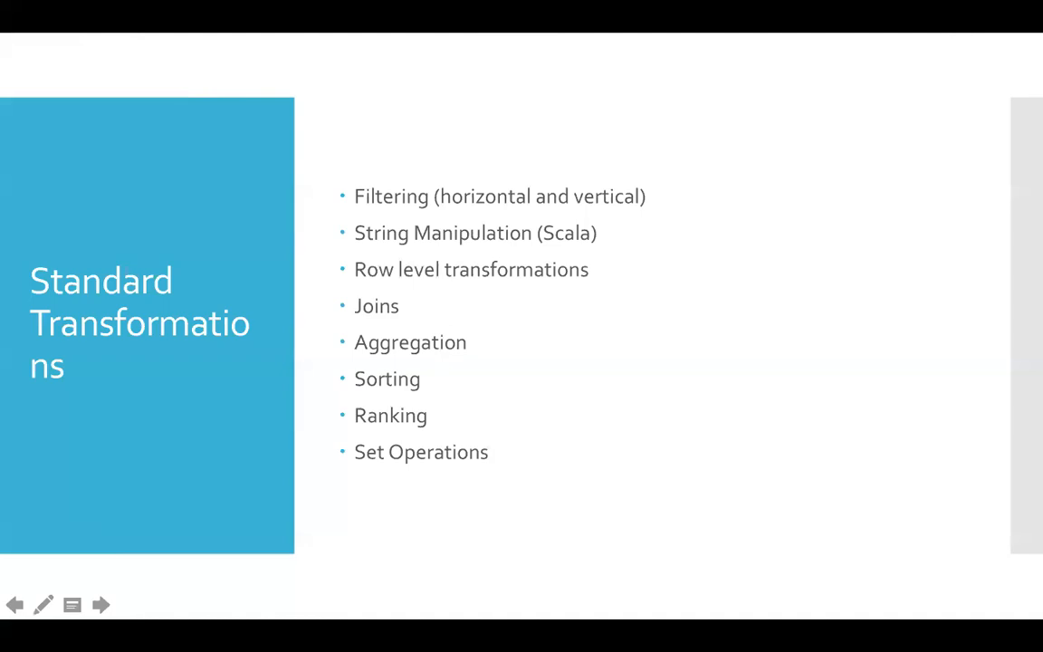
pyautogui.moveTo(383, 394)
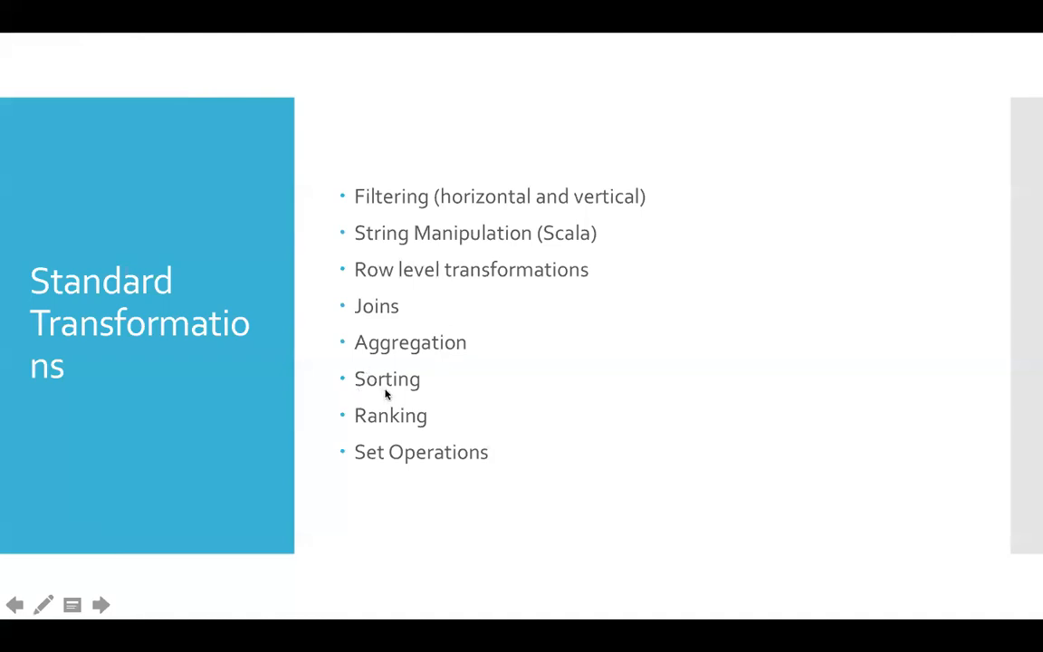
pyautogui.moveTo(370, 579)
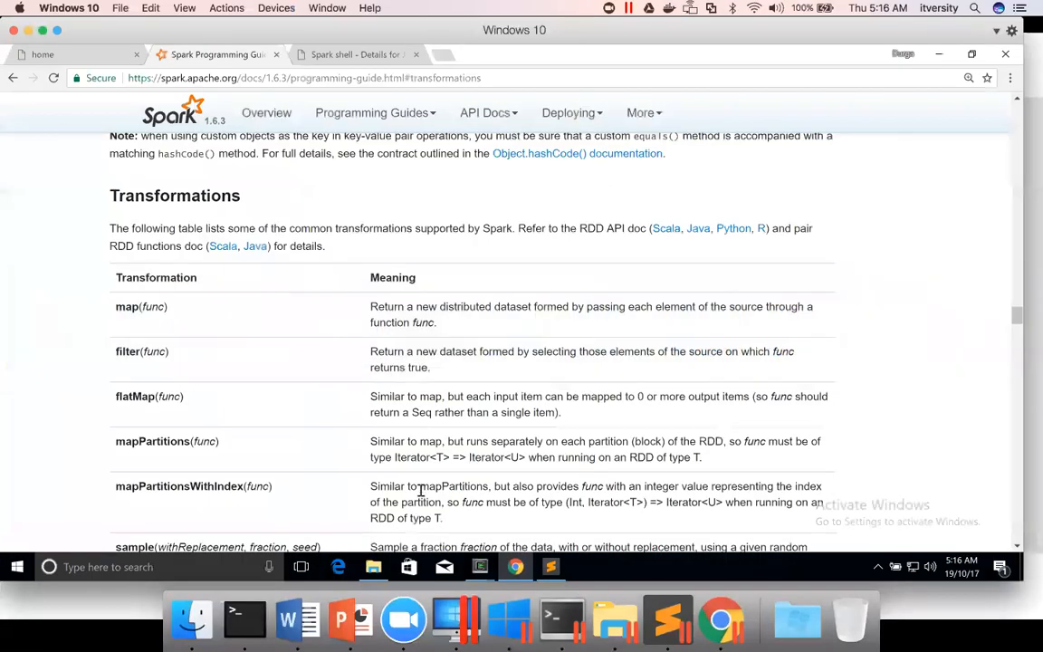
# - Scroll the Spark Programming Guide down to the Transformations table
pyautogui.scroll(-3)
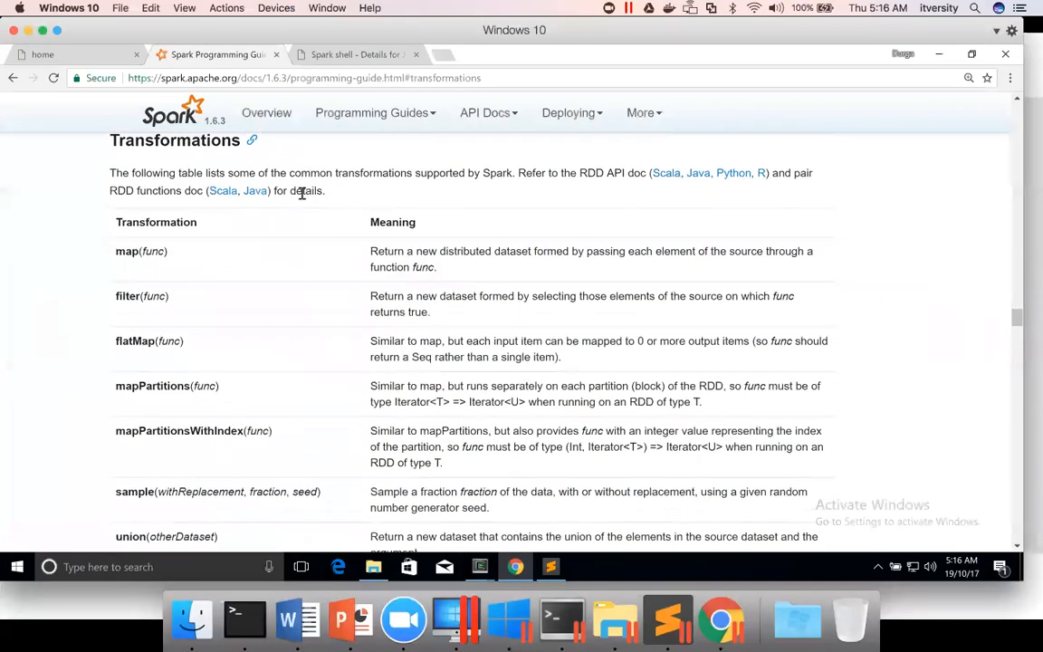
pyautogui.scroll(-3)
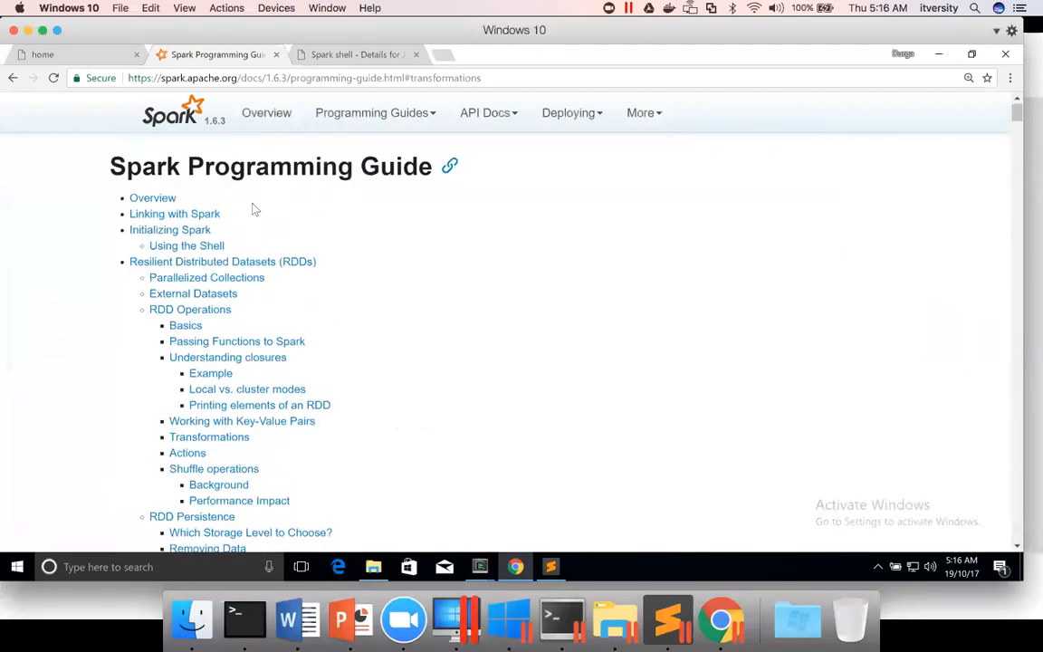
pyautogui.moveTo(206, 277)
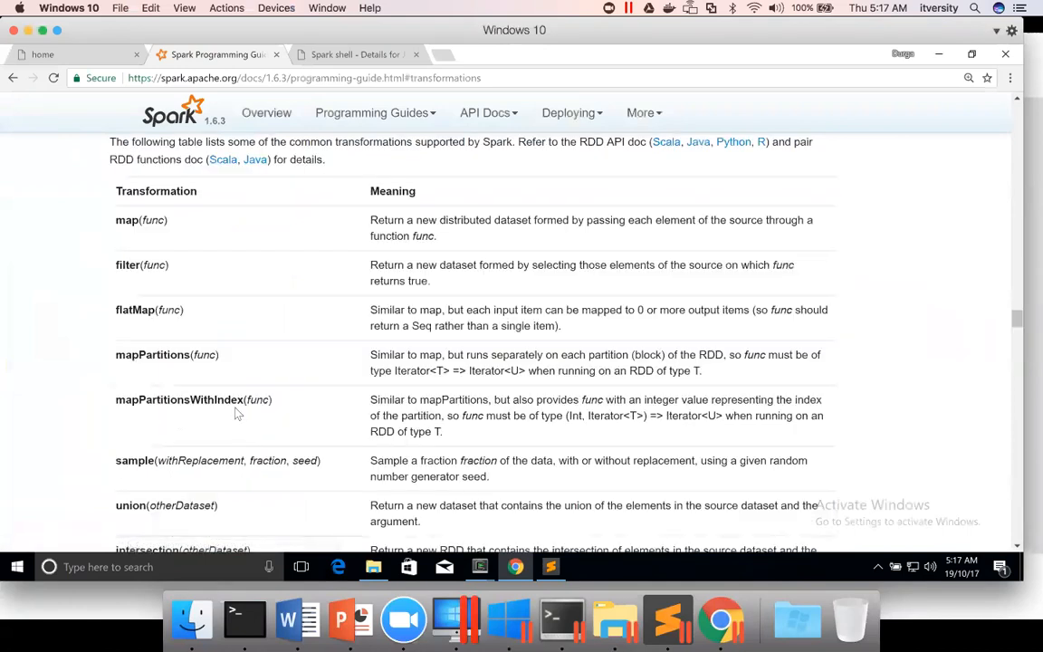
pyautogui.moveTo(192, 297)
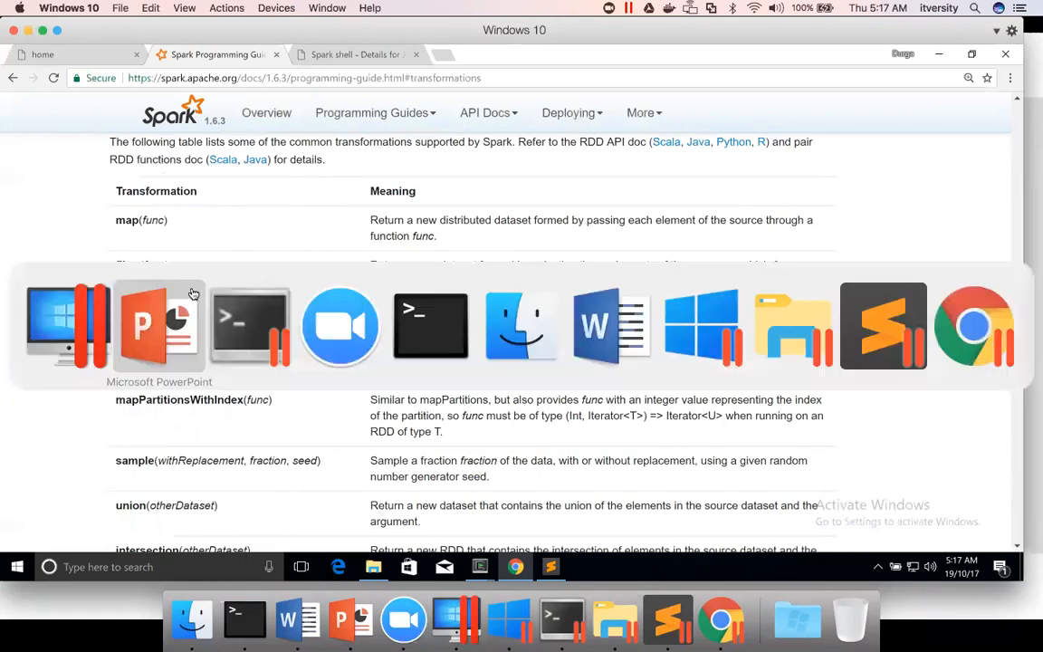
# - Bring the PowerPoint slideshow with the Standard Transformations slide back to the front
pyautogui.click(159, 326)
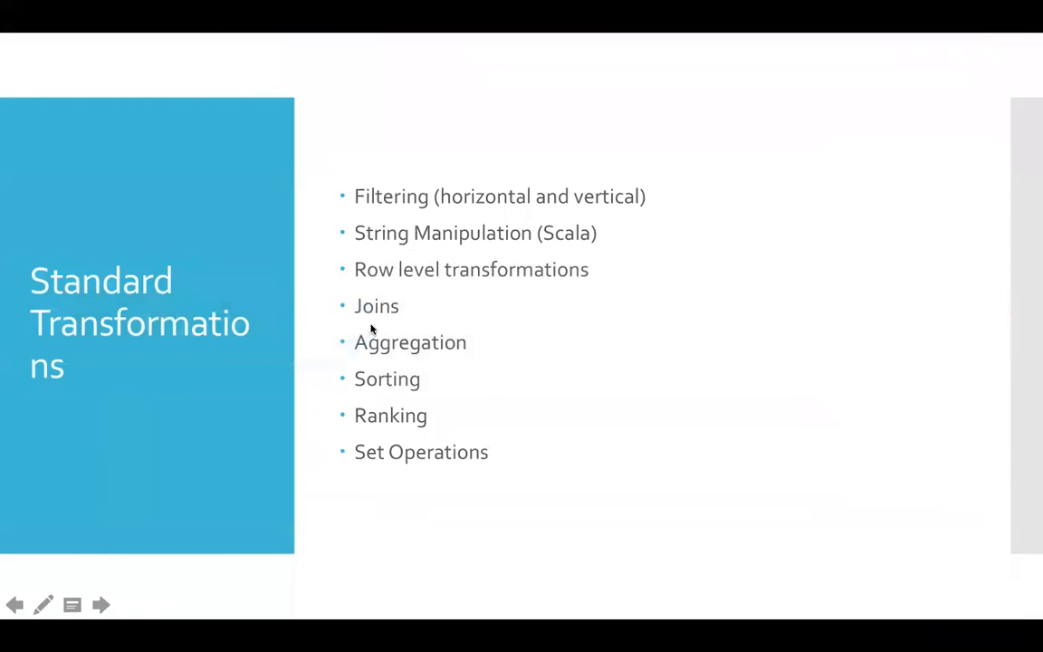
pyautogui.moveTo(425, 460)
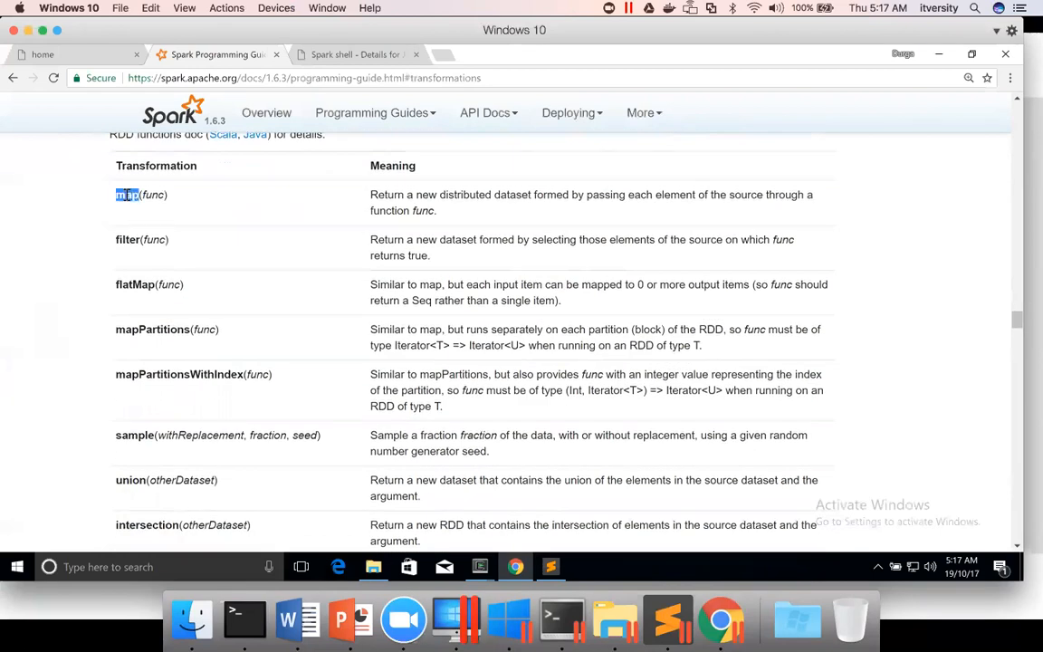
pyautogui.moveTo(132, 243)
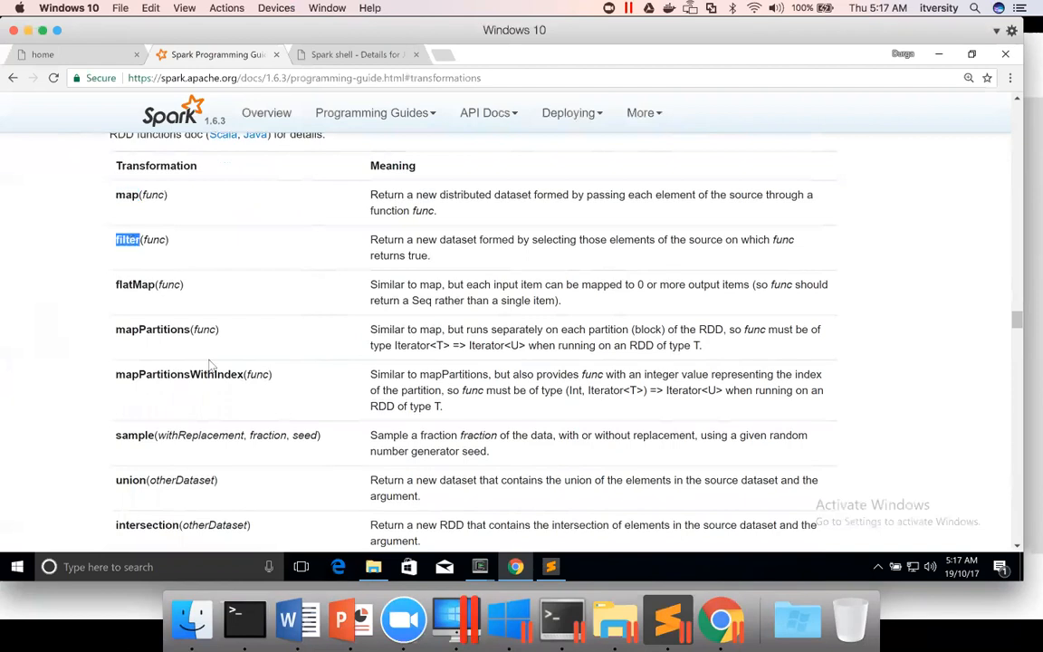
# - Highlight the union/intersection/distinct rows, then the reduceByKey and aggregateByKey rows
pyautogui.scroll(-3)
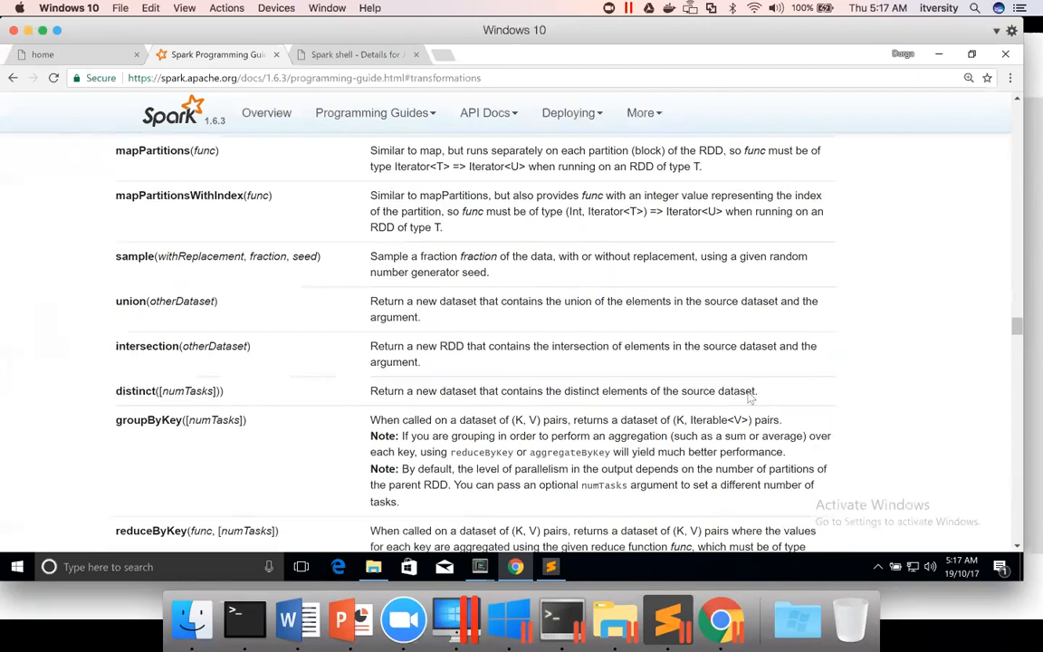
pyautogui.moveTo(116, 150); pyautogui.dragTo(757, 391)
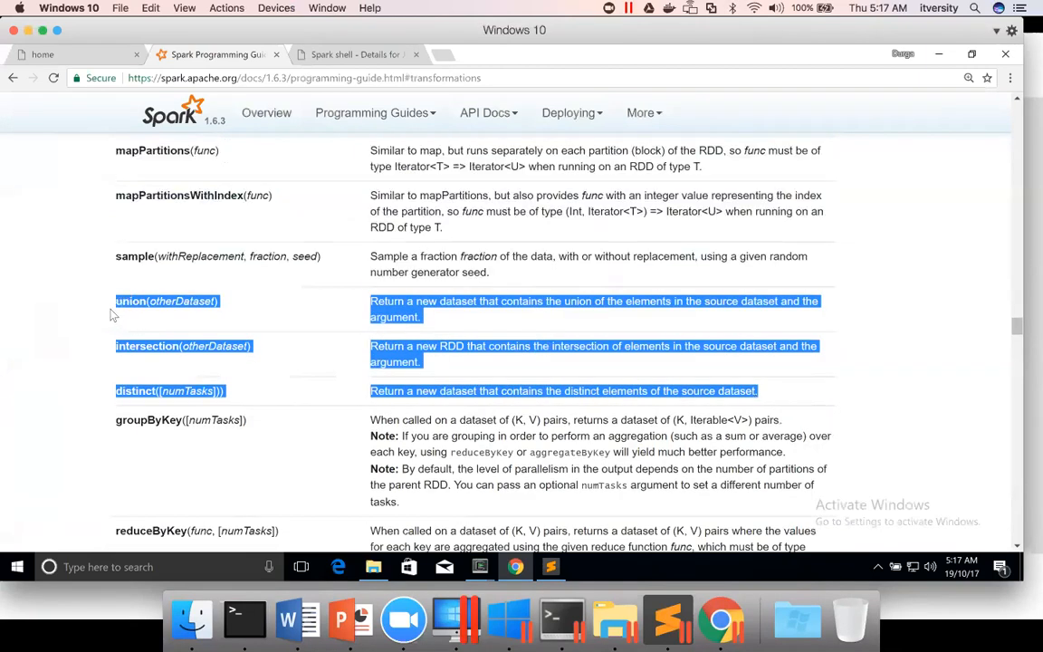
pyautogui.moveTo(166, 380)
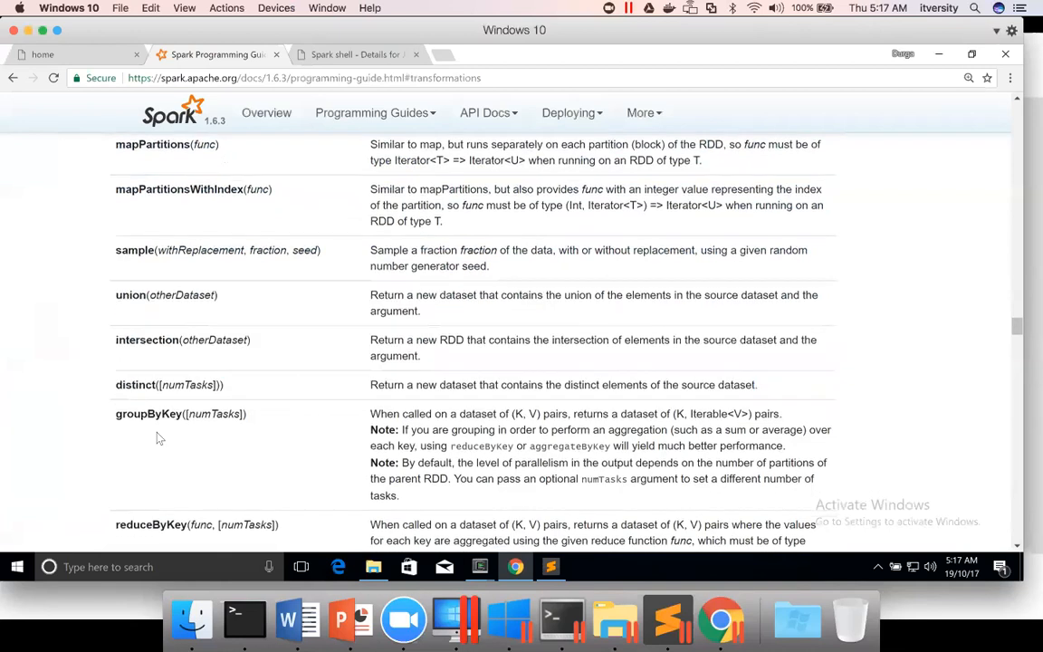
pyautogui.scroll(-3)
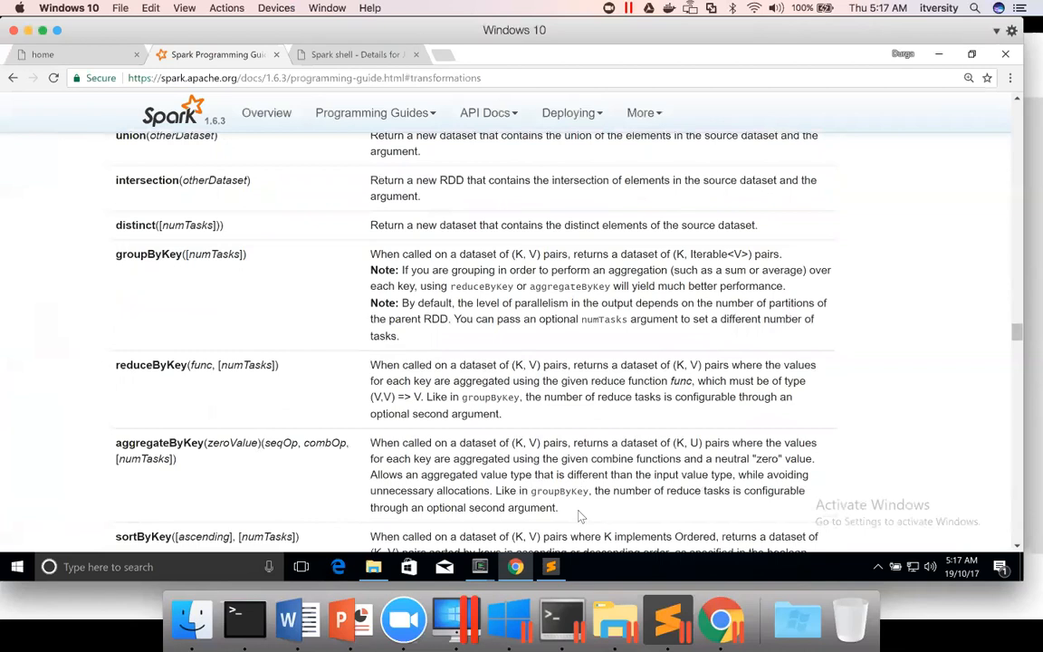
pyautogui.moveTo(116, 365); pyautogui.dragTo(557, 507)
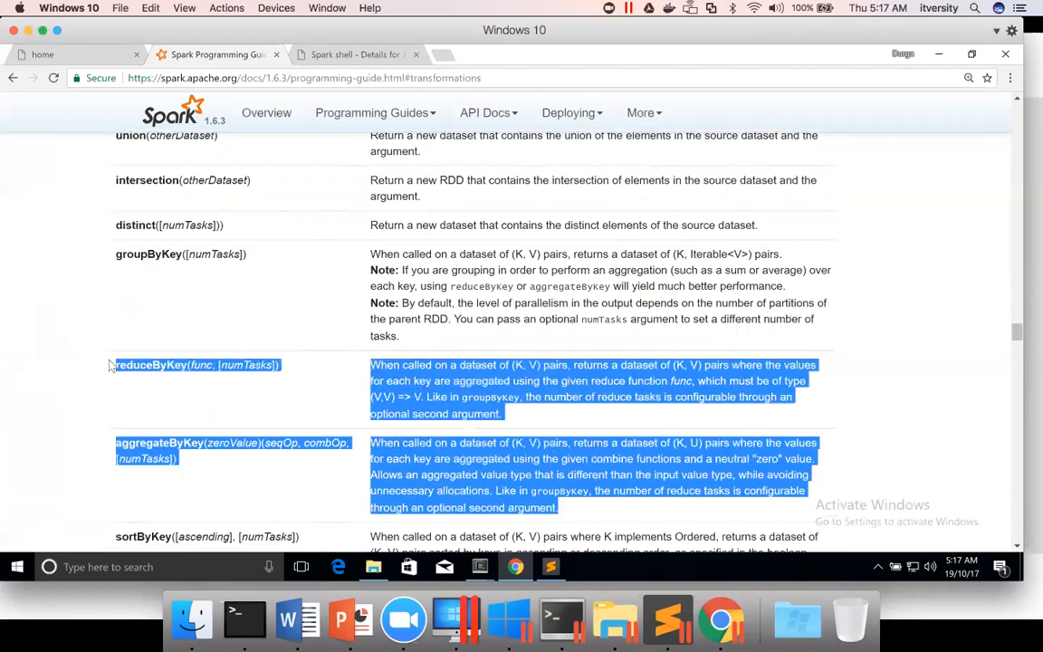
# - Mark groupByKey and the join row, then continue down past cogroup, cartesian, pipe and repartition
pyautogui.scroll(-3)
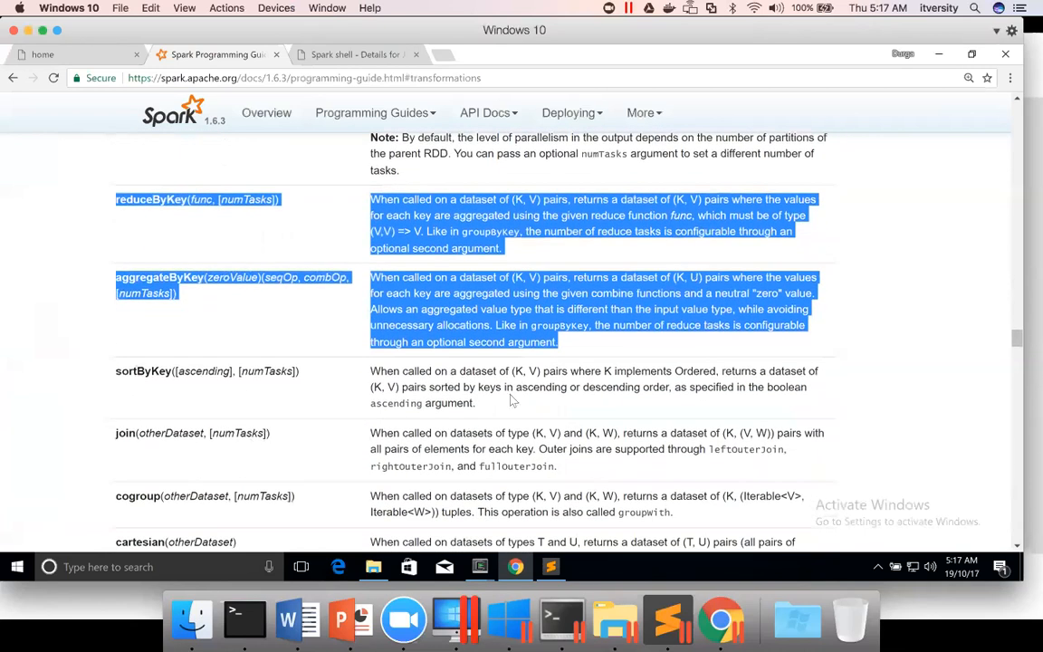
pyautogui.click(136, 375)
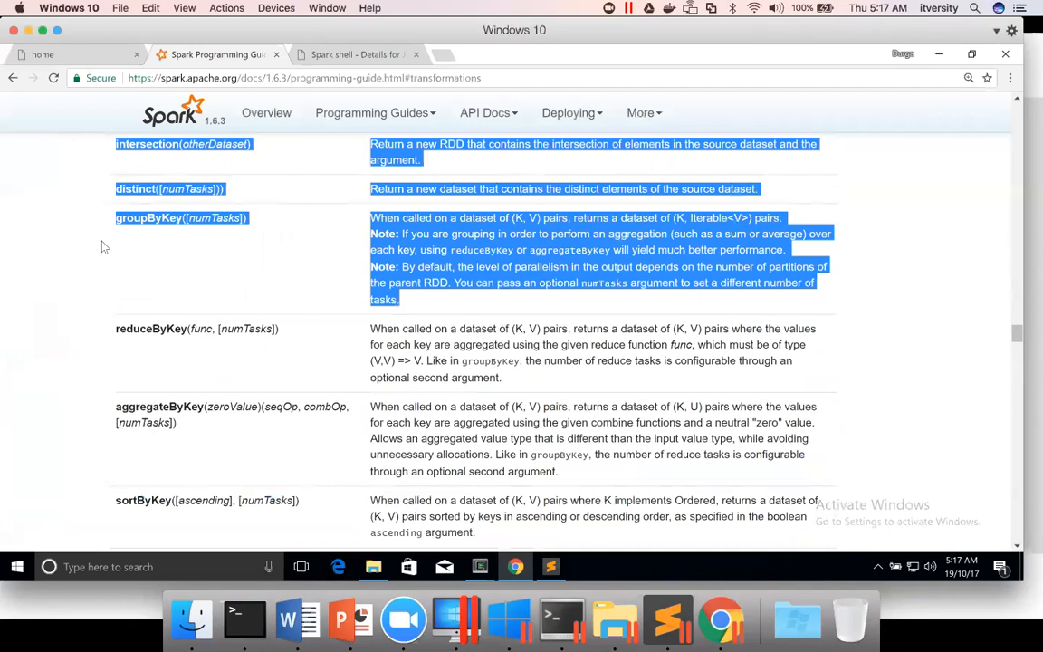
pyautogui.scroll(-3)
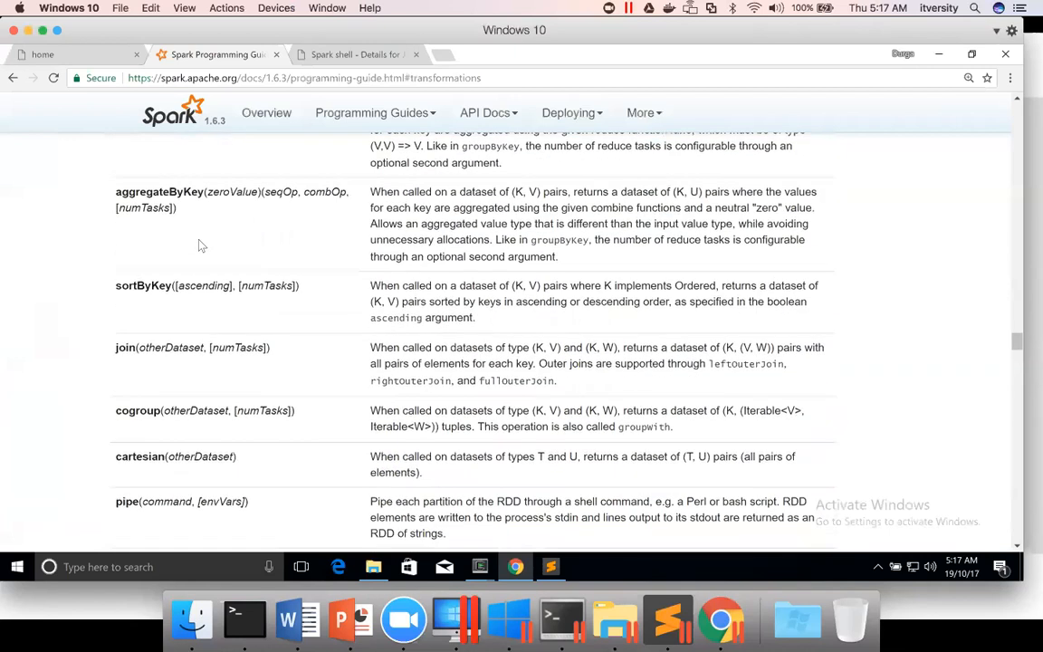
pyautogui.moveTo(583, 395)
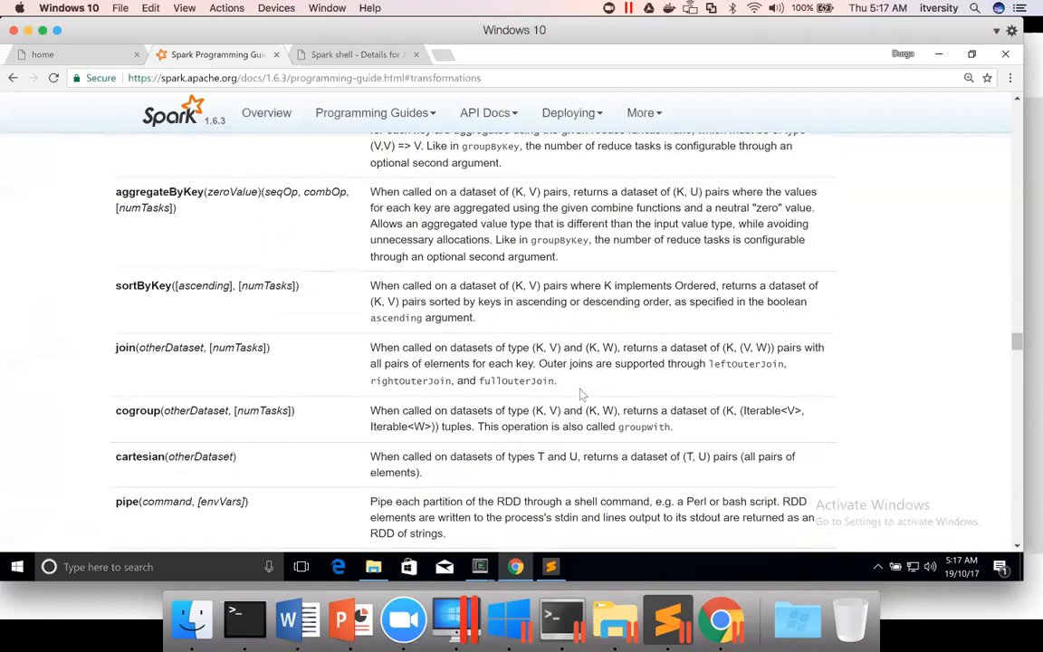
pyautogui.moveTo(136, 347); pyautogui.dragTo(557, 381)
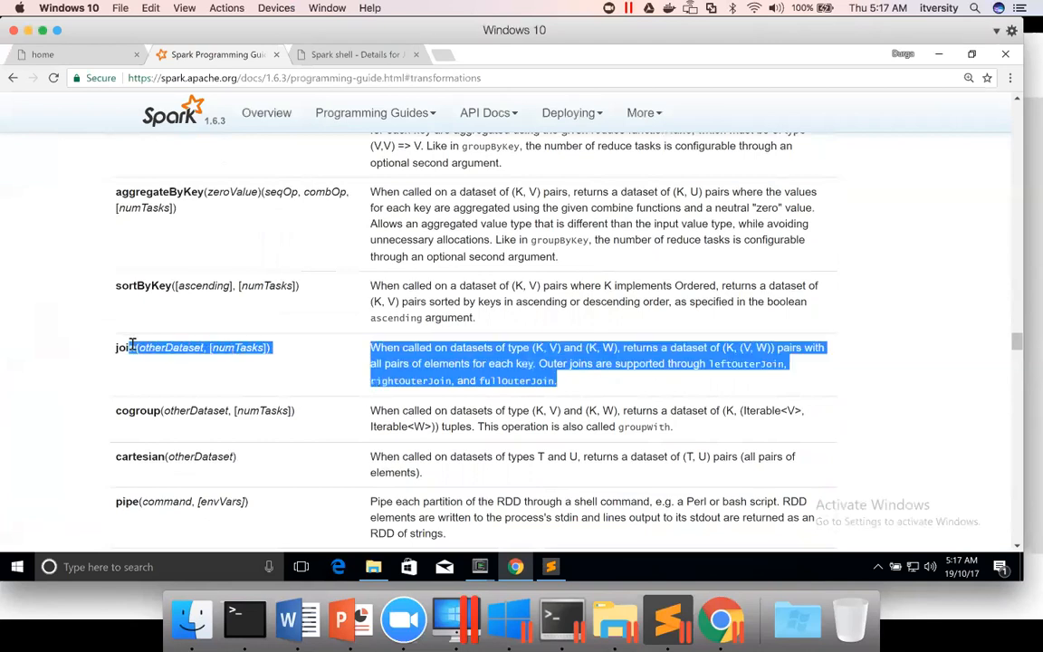
pyautogui.scroll(-3)
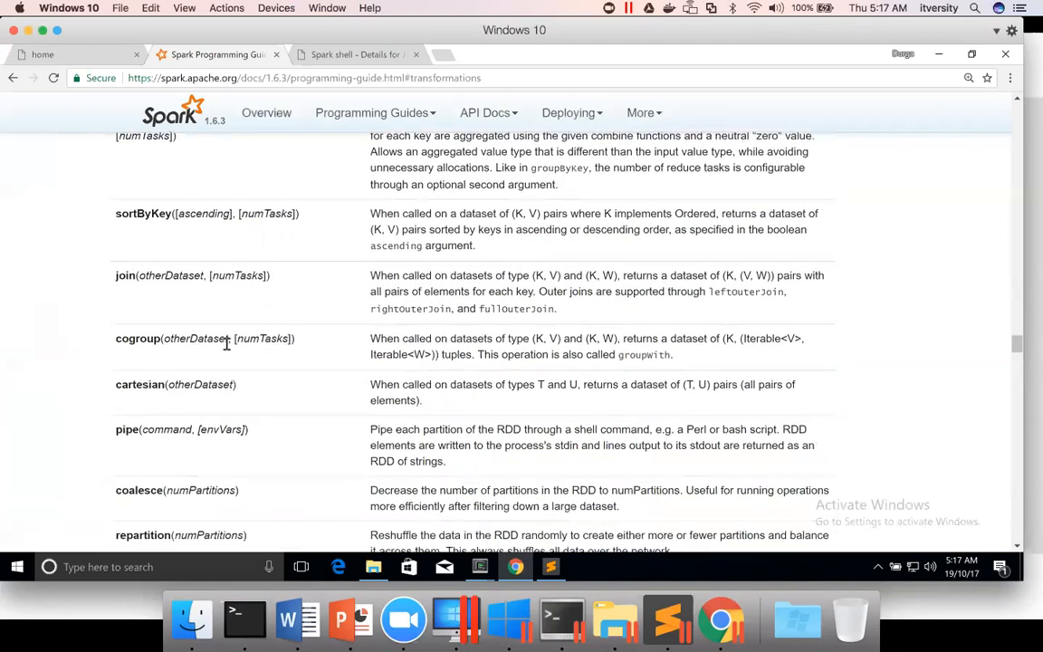
pyautogui.scroll(-3)
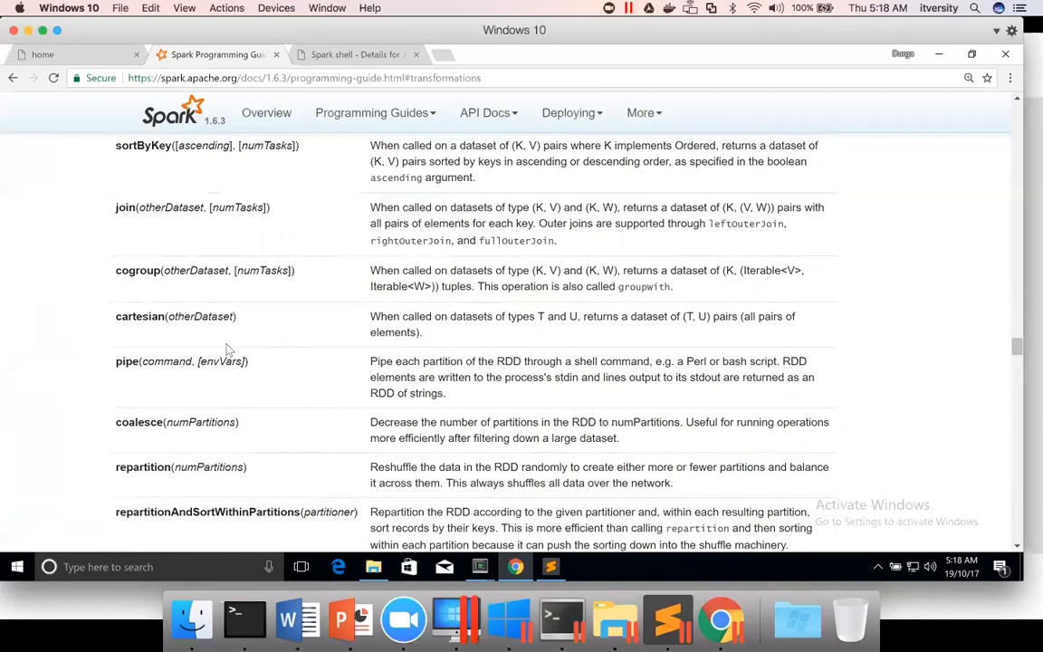
pyautogui.moveTo(291, 583)
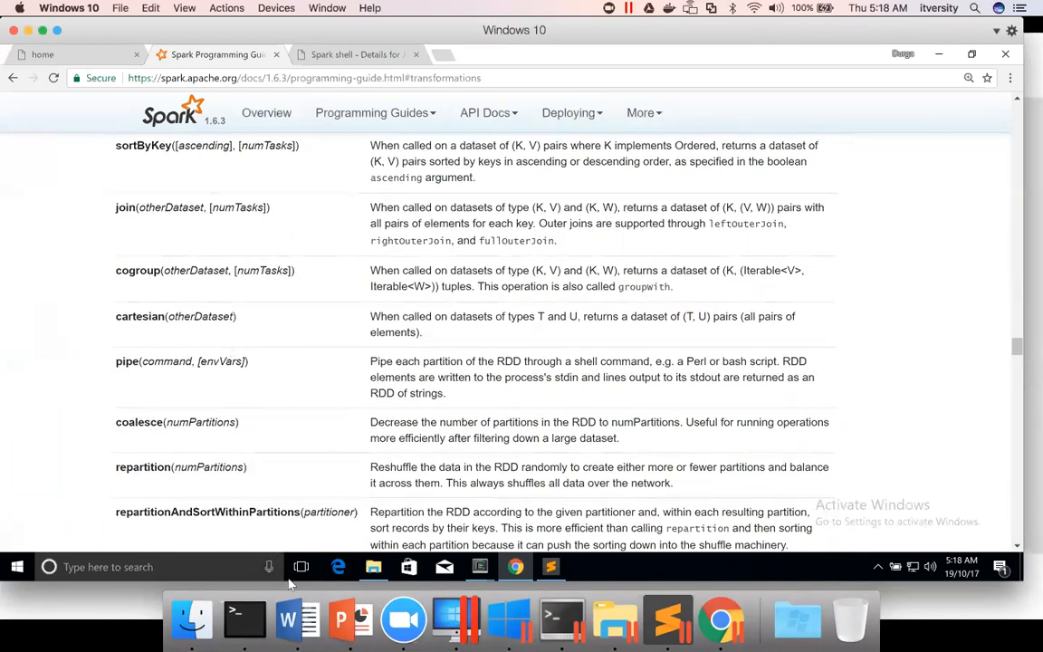